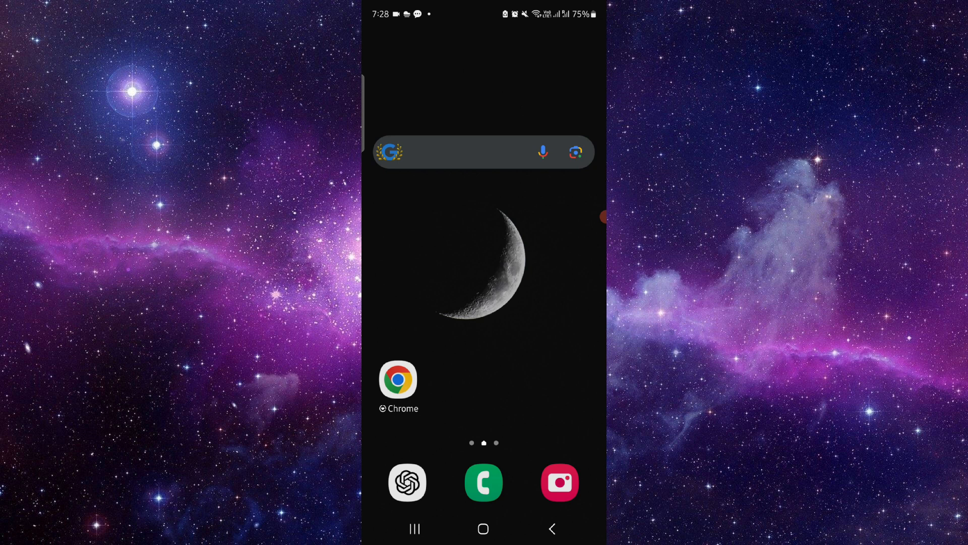
Step: Bring up the ClickUp 10% deal page in Chrome and reach its Free Trial / Get Promo Code buttons
click(398, 379)
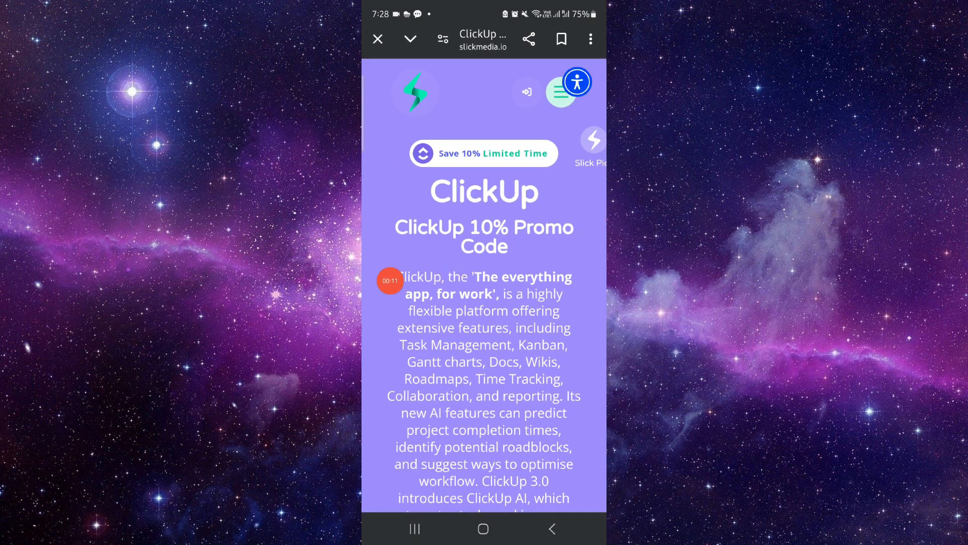
scroll(down, 3)
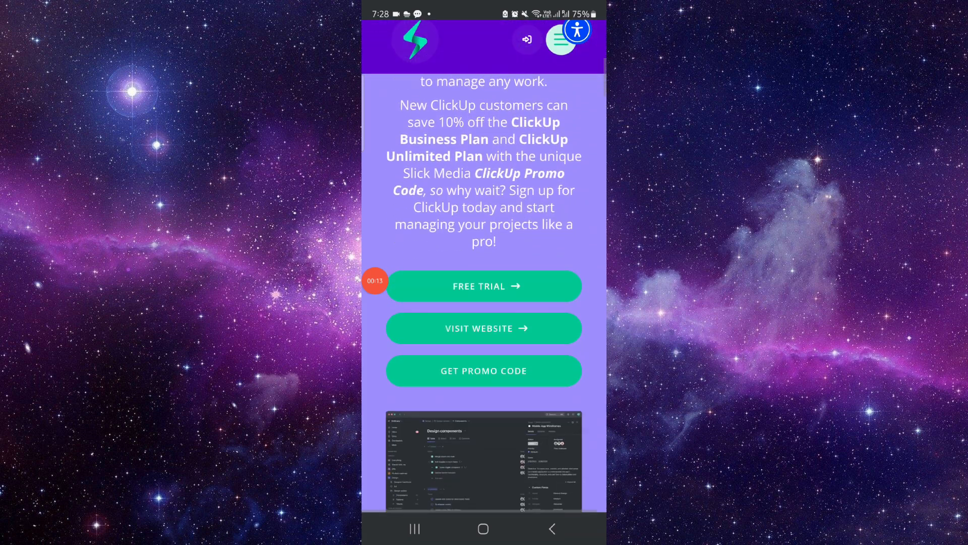
scroll(down, 3)
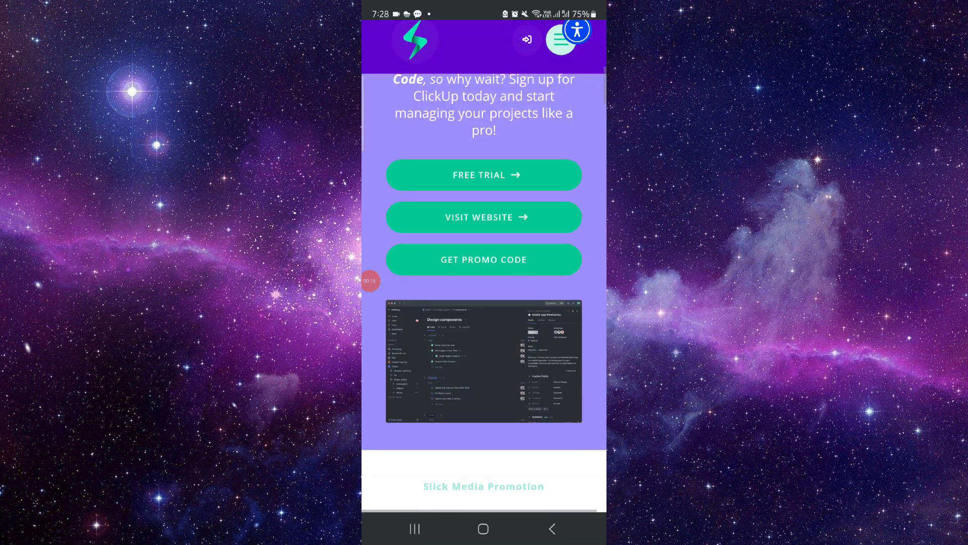
Step: Follow GET PROMO CODE to the 'Get 10% ClickUp Promo Code' box and use its 'No Code Required' link to load ClickUp
click(483, 259)
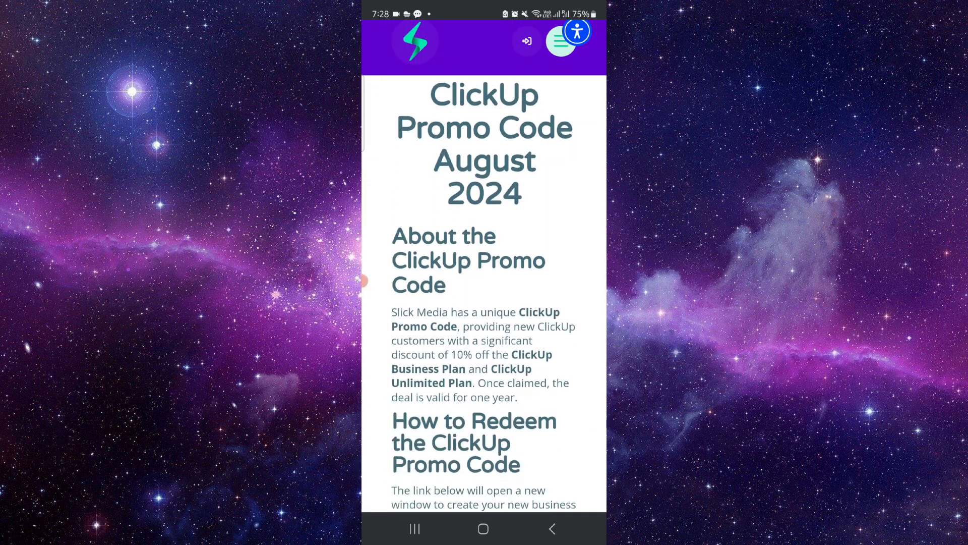
scroll(down, 3)
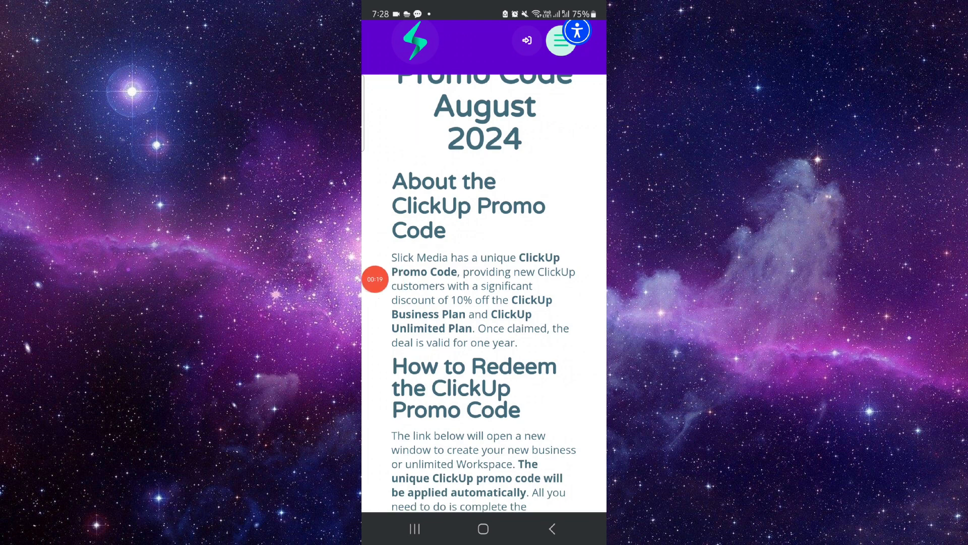
scroll(down, 3)
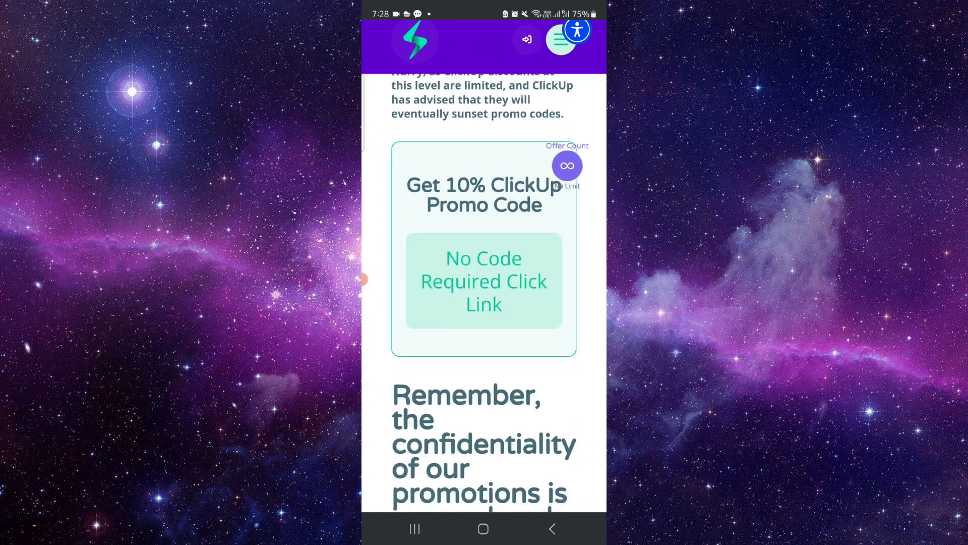
click(484, 280)
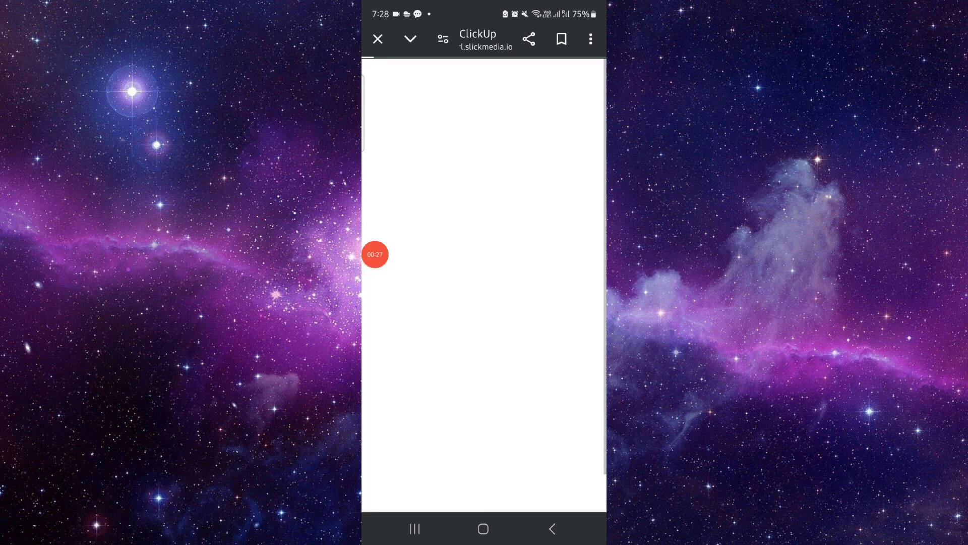